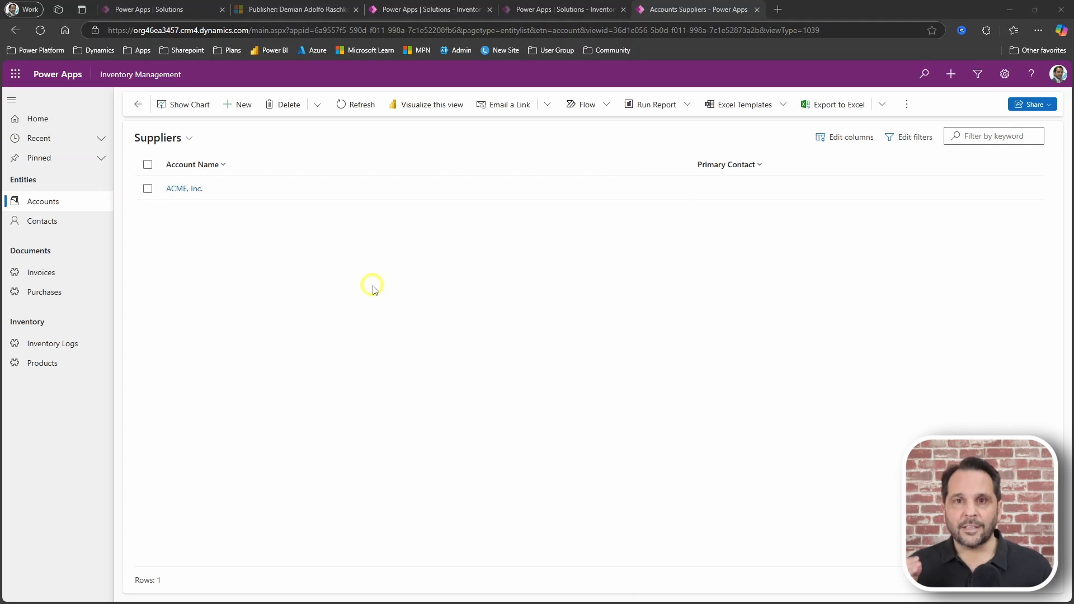
mouse_move(221, 230)
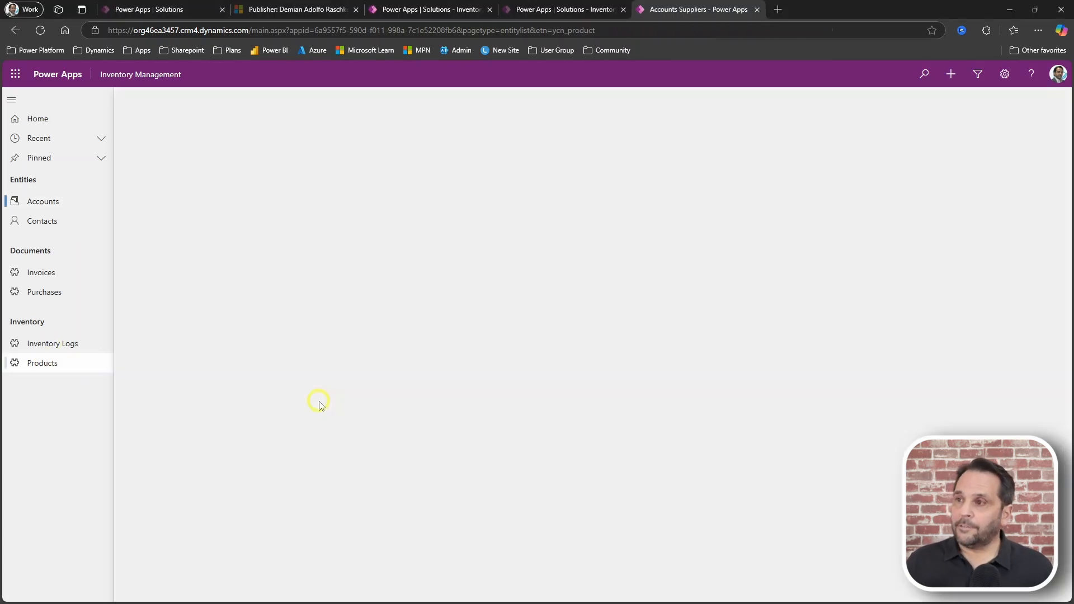
Browse from the Products list to the Active Inventory Logs view in the sitemap
click(42, 363)
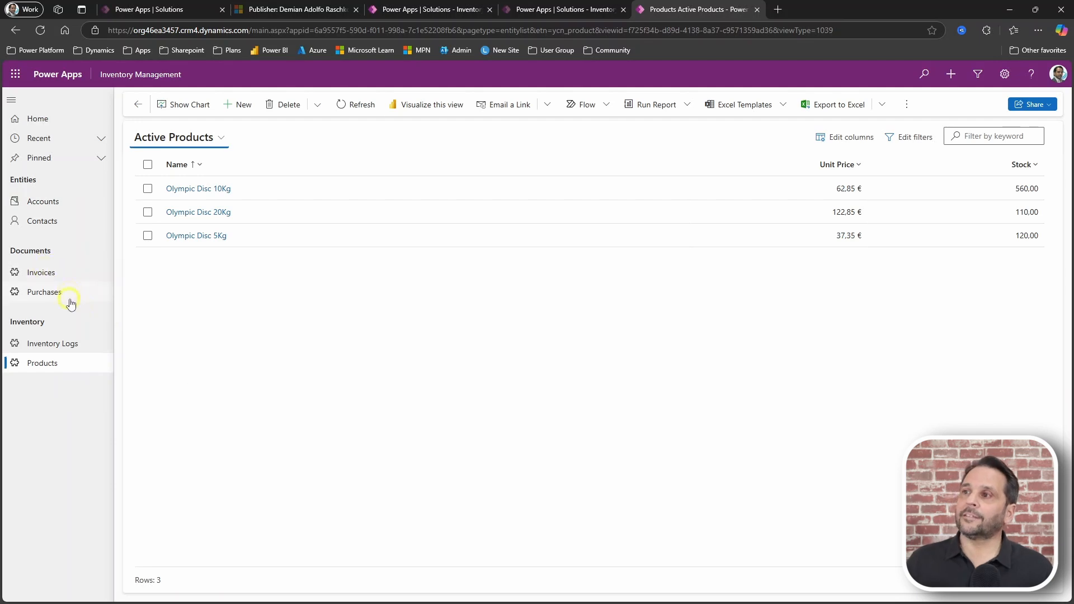
mouse_move(66, 296)
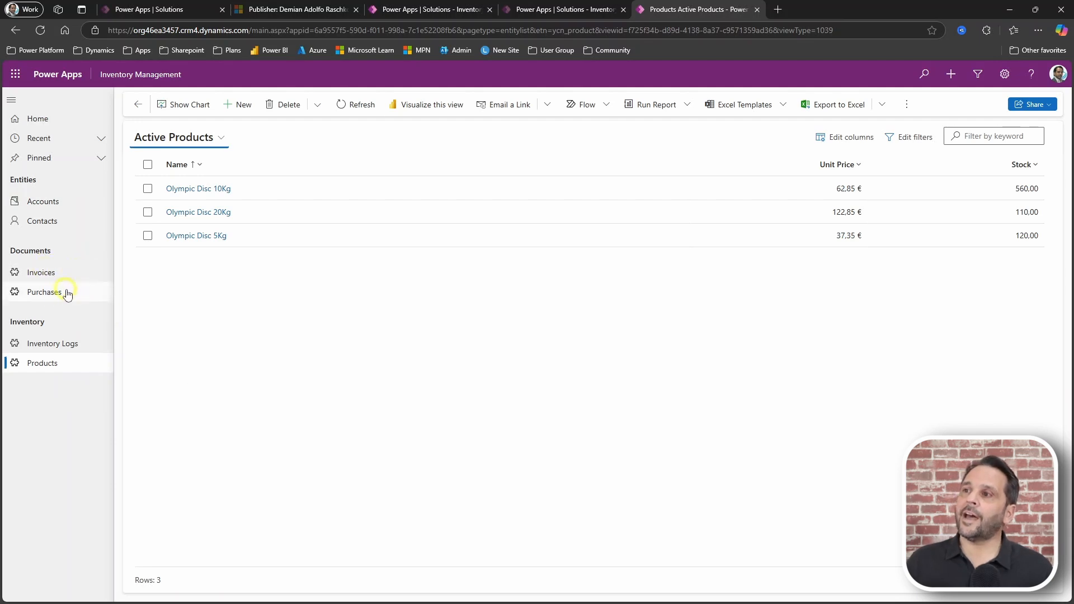
mouse_move(45, 292)
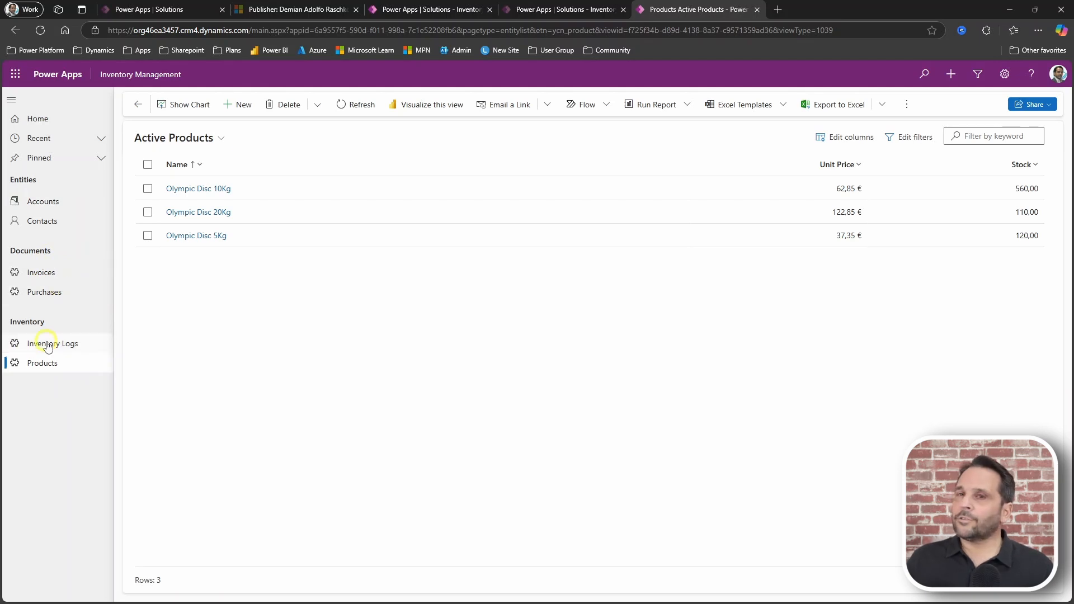
click(54, 344)
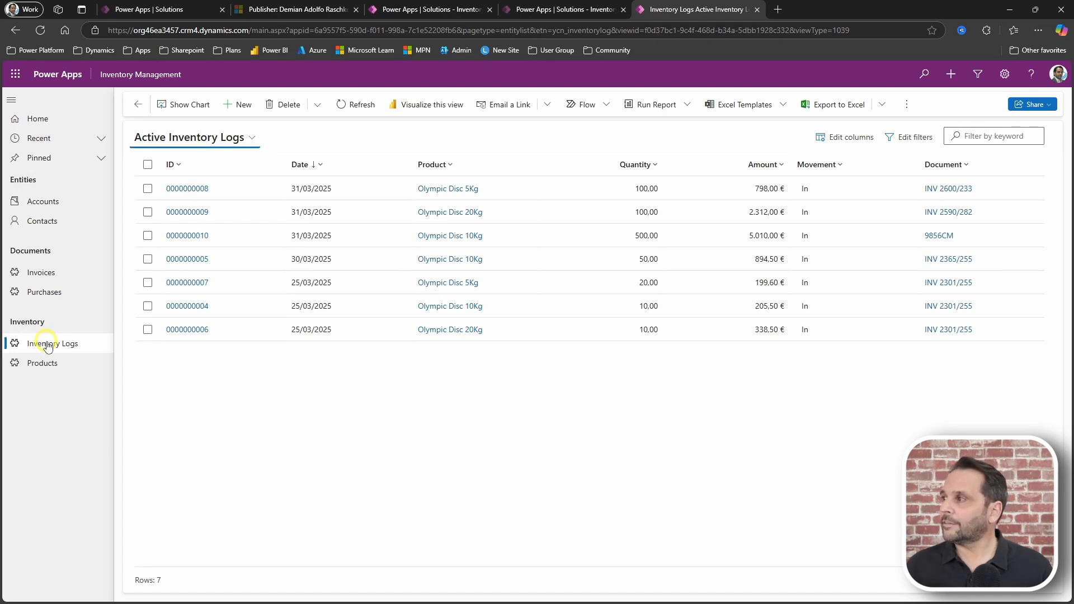
mouse_move(762, 487)
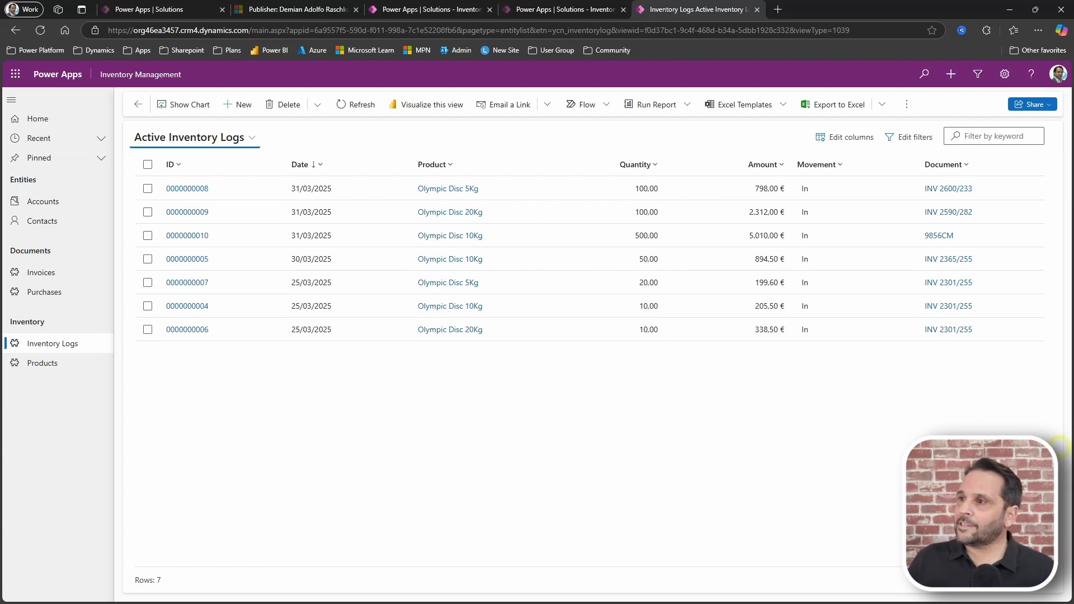
From the Products list, bring up the Olympic Disc 10Kg record with its stock and inventory logs
click(41, 362)
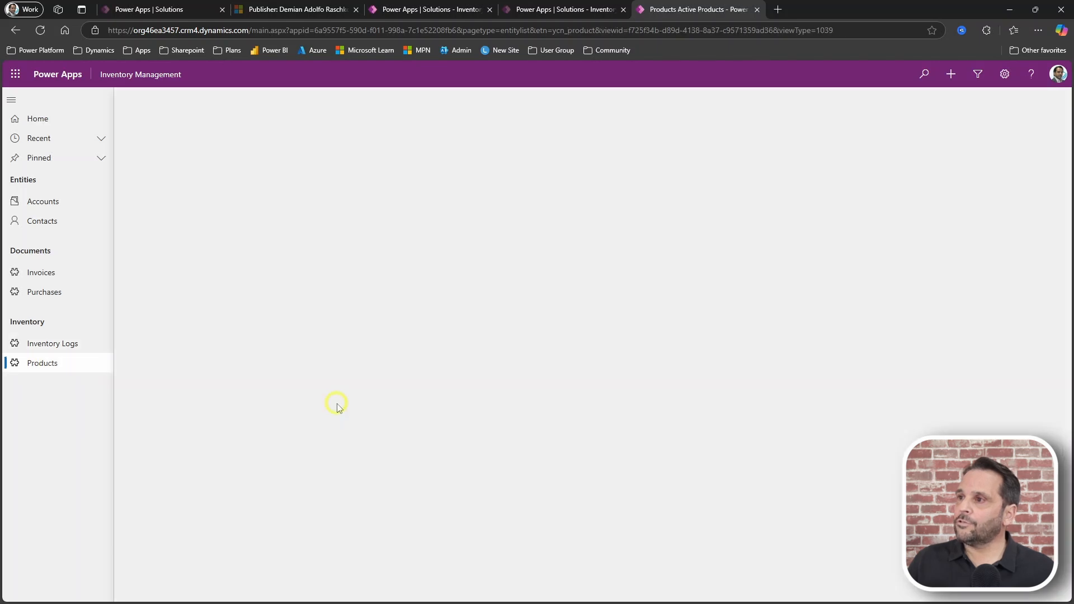
click(194, 185)
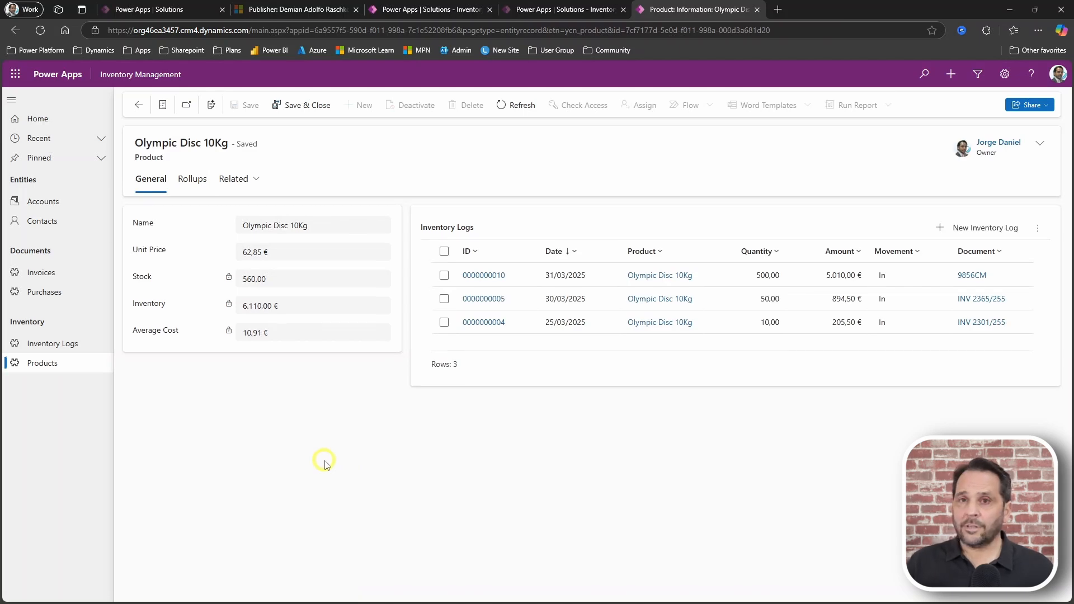
click(273, 279)
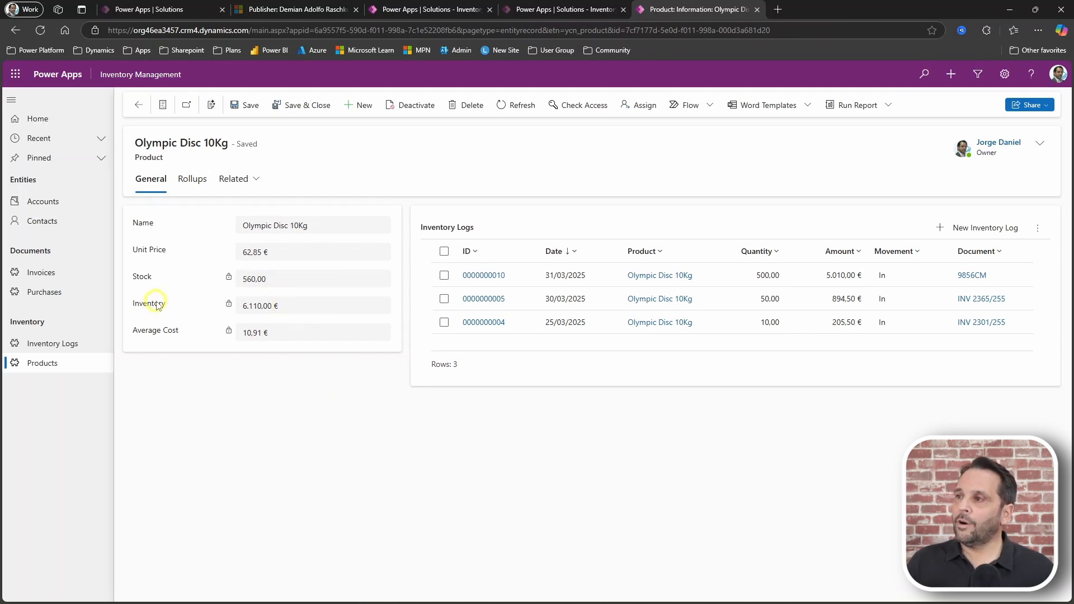
mouse_move(306, 531)
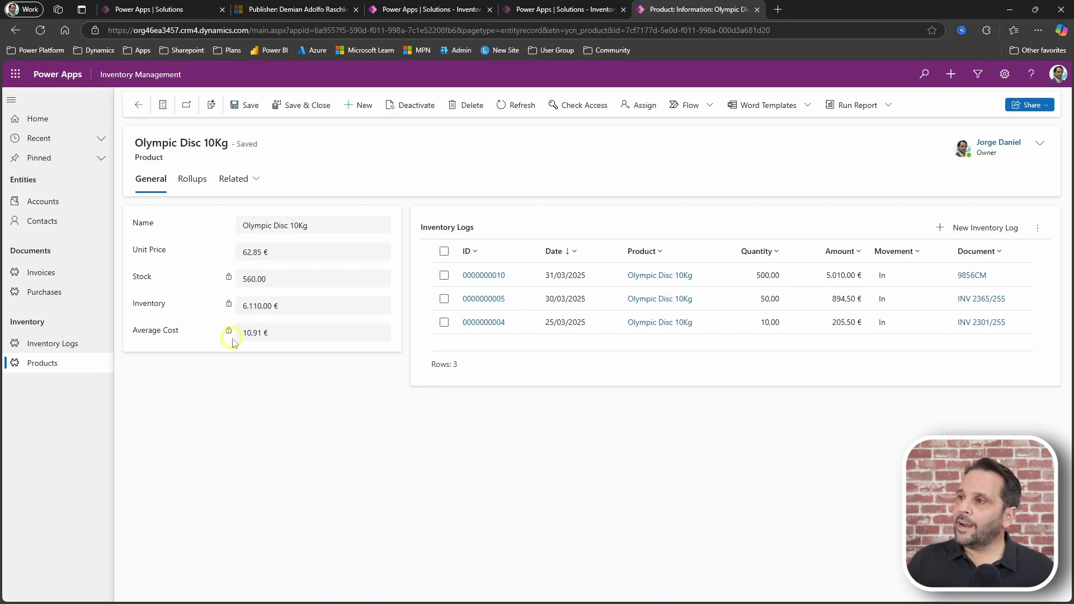
mouse_move(253, 424)
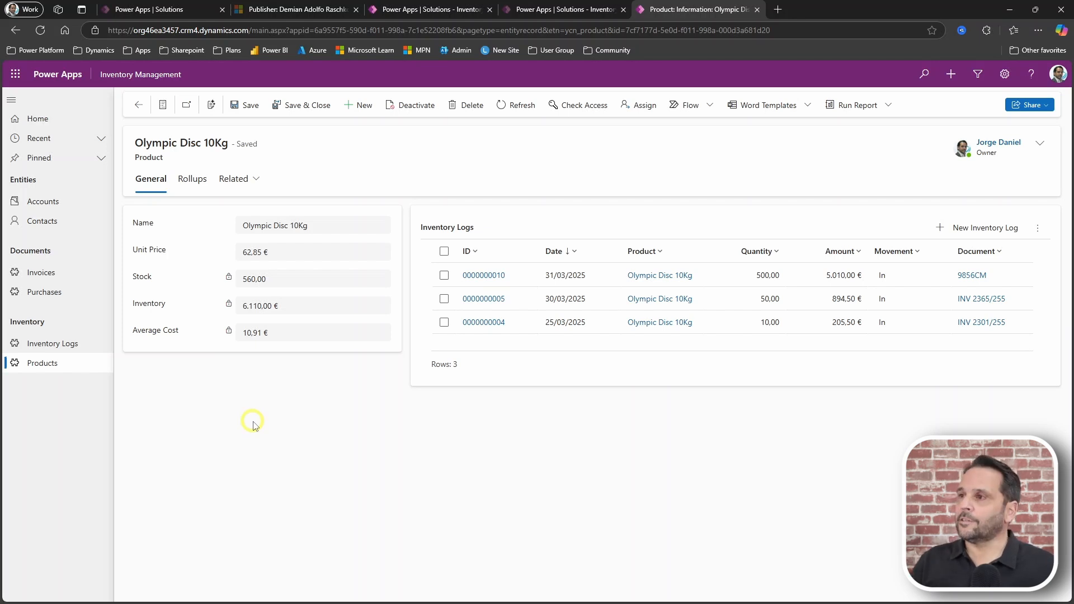
mouse_move(142, 383)
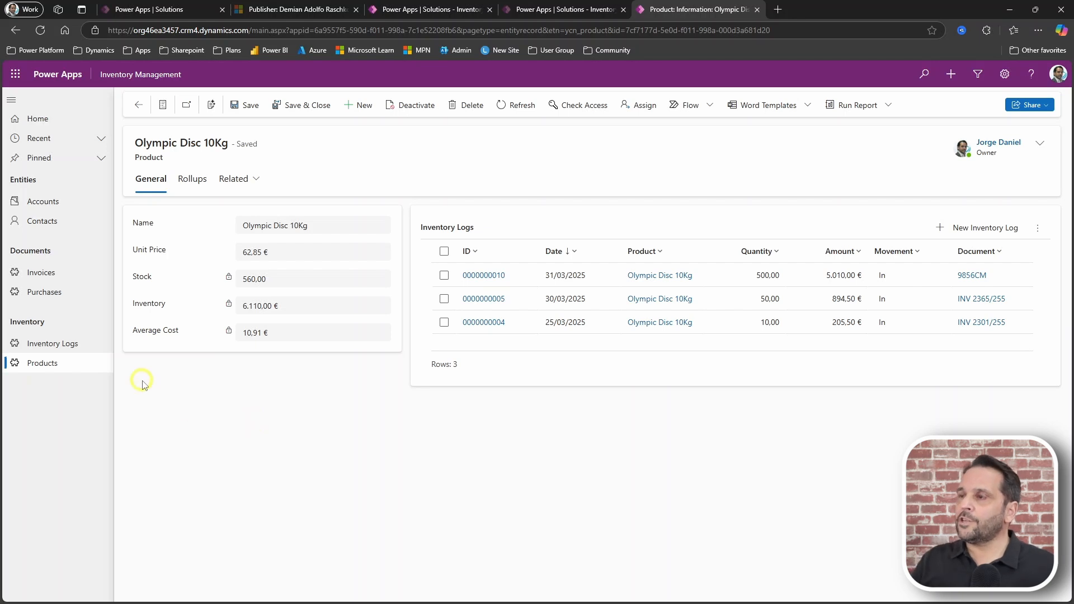
mouse_move(46, 292)
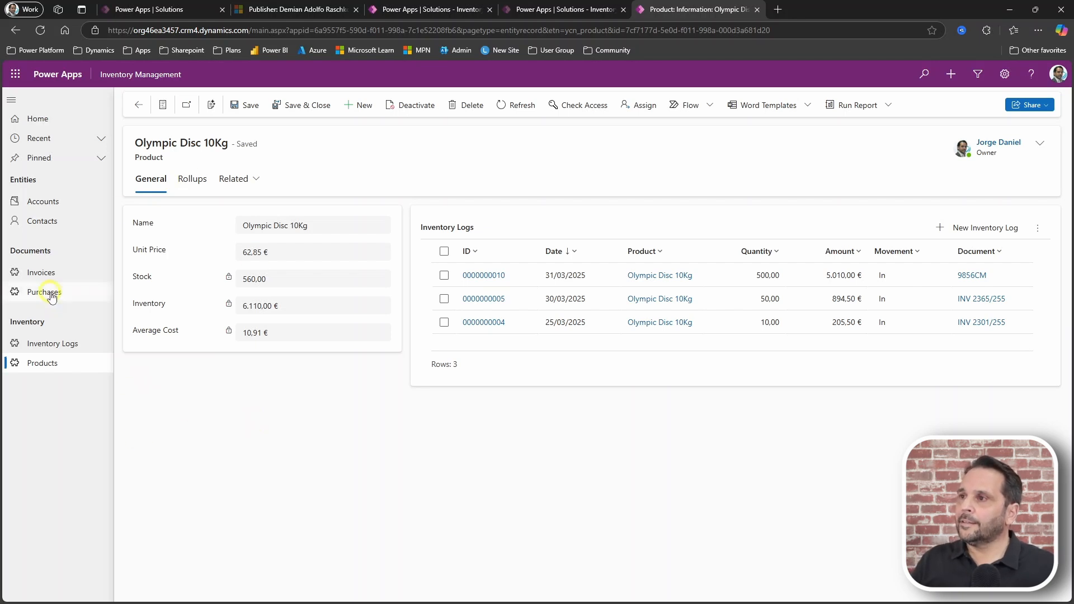
Create purchase LM9867 from supplier ACME, Inc. dated 01/04/2025 and save it
click(46, 292)
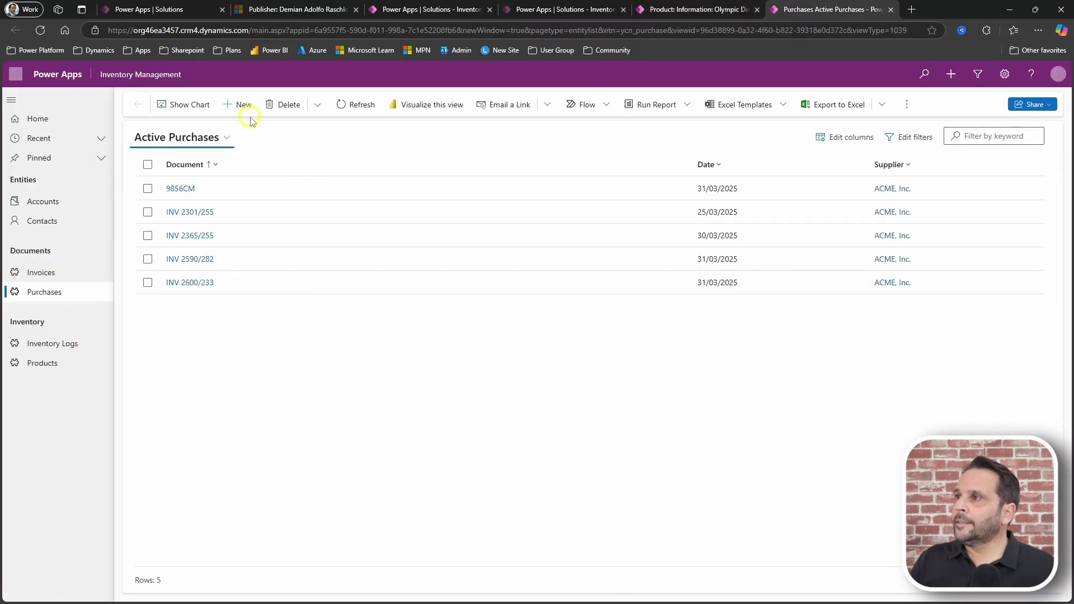
click(238, 104)
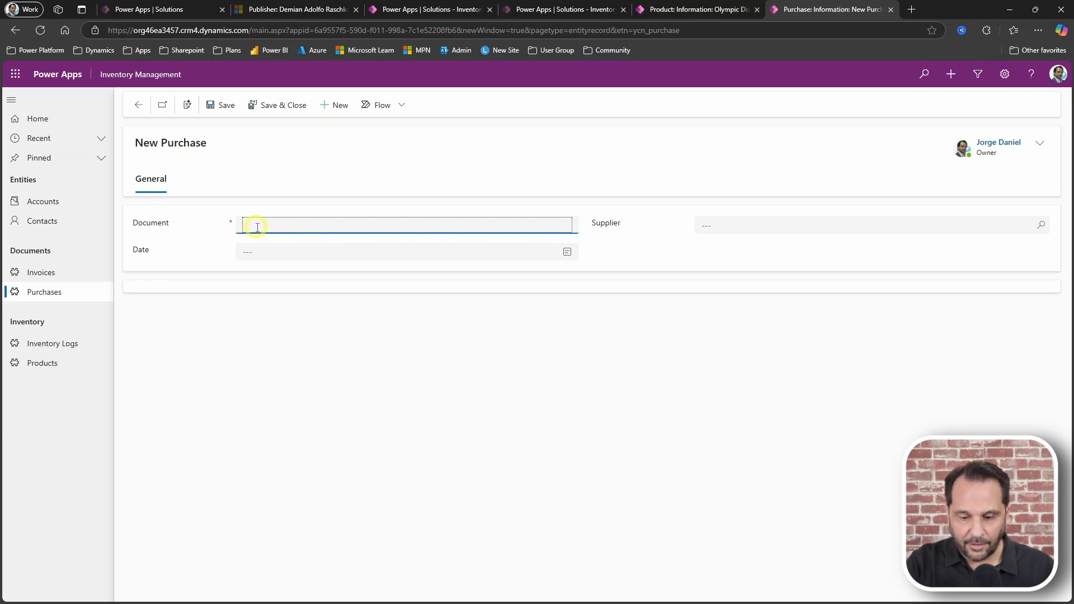
text(LM)
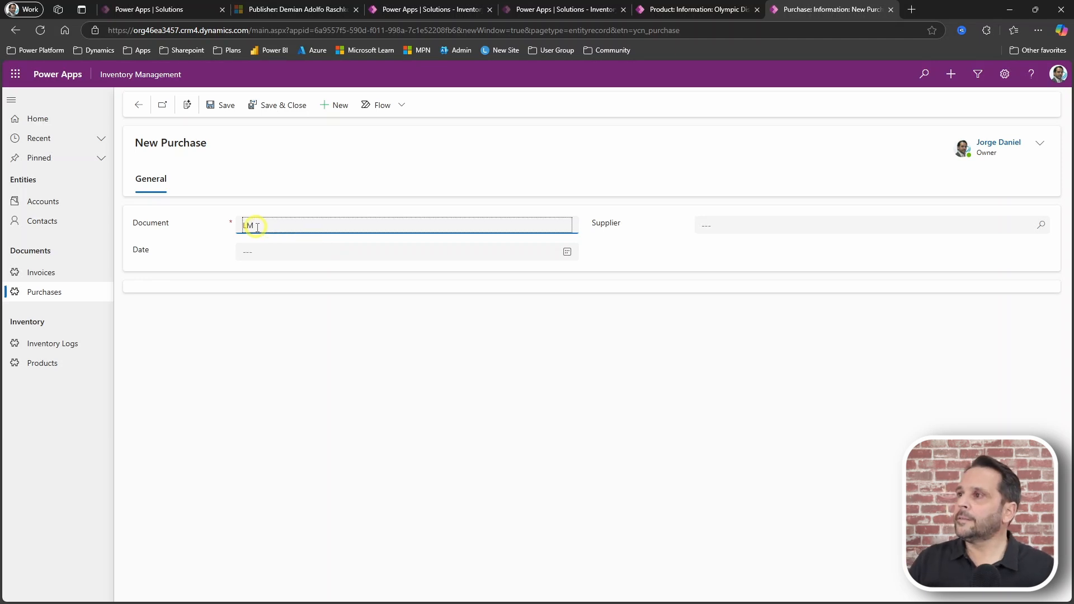
text(s)
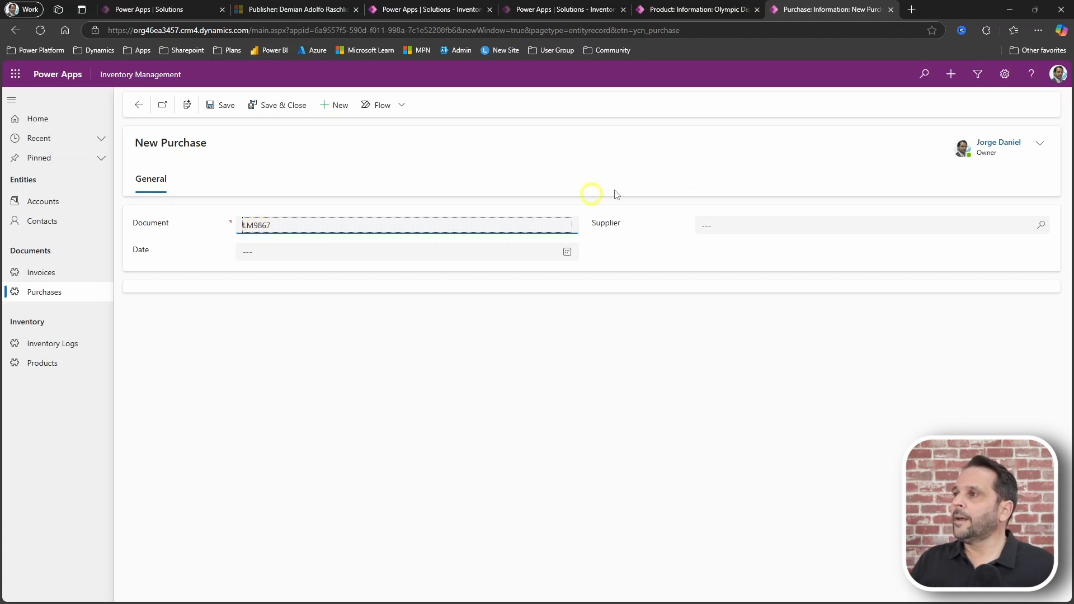
click(870, 225)
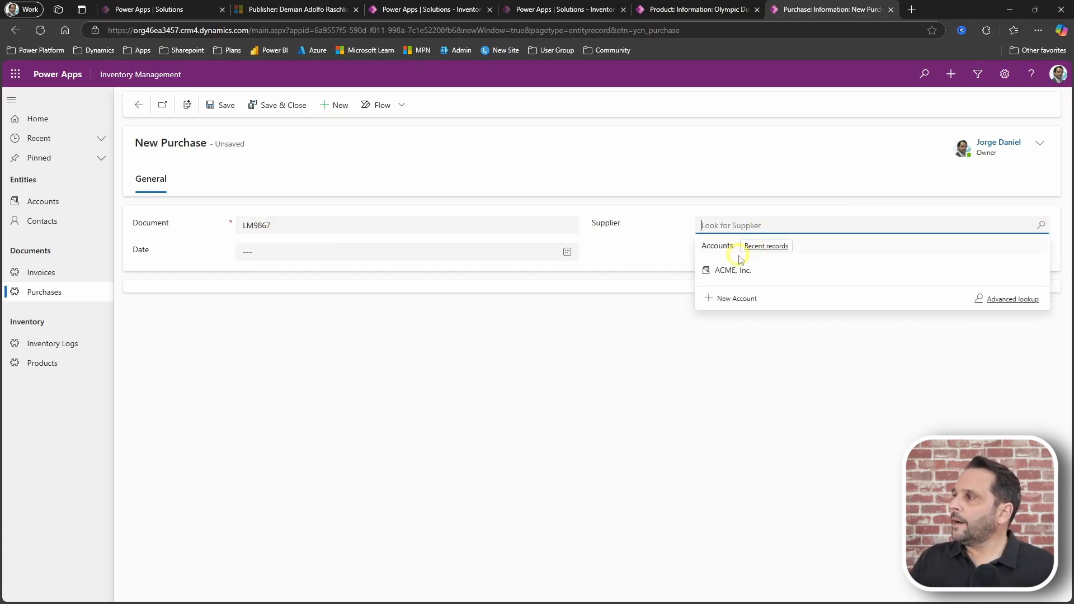
click(731, 270)
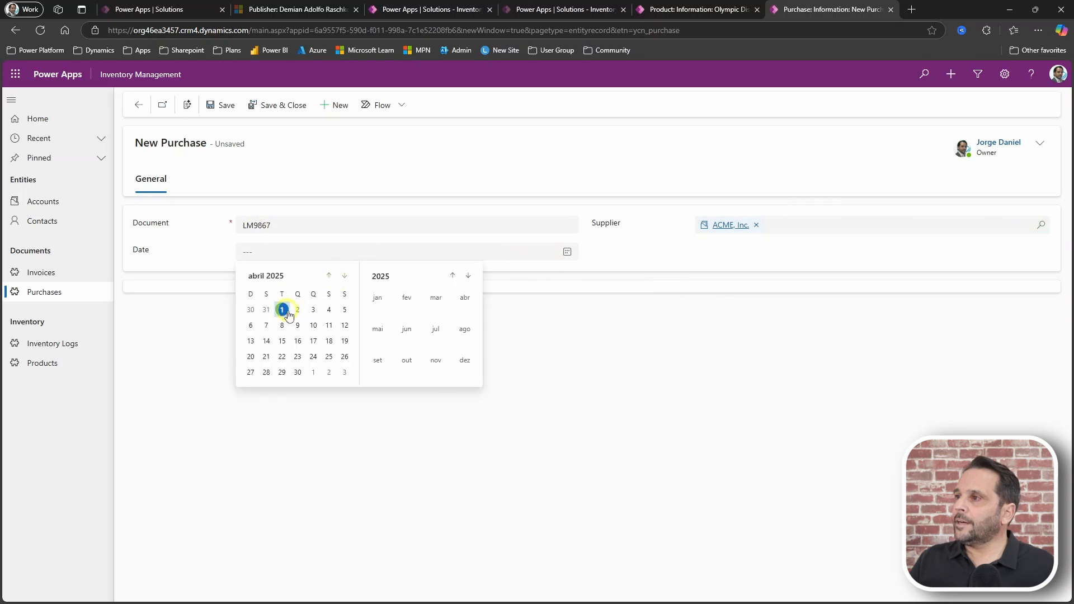
click(282, 308)
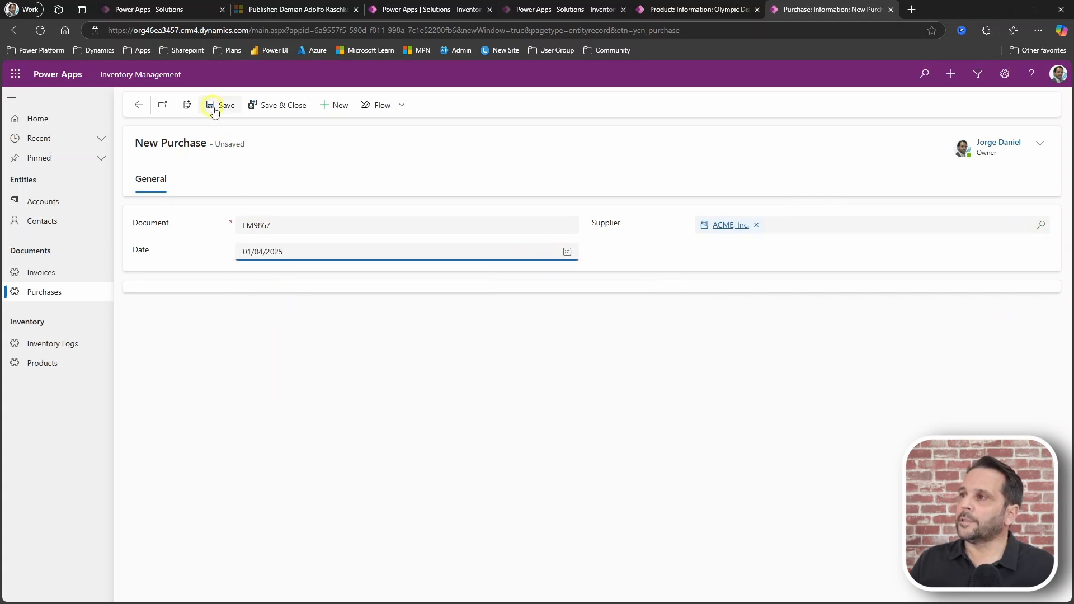
click(219, 105)
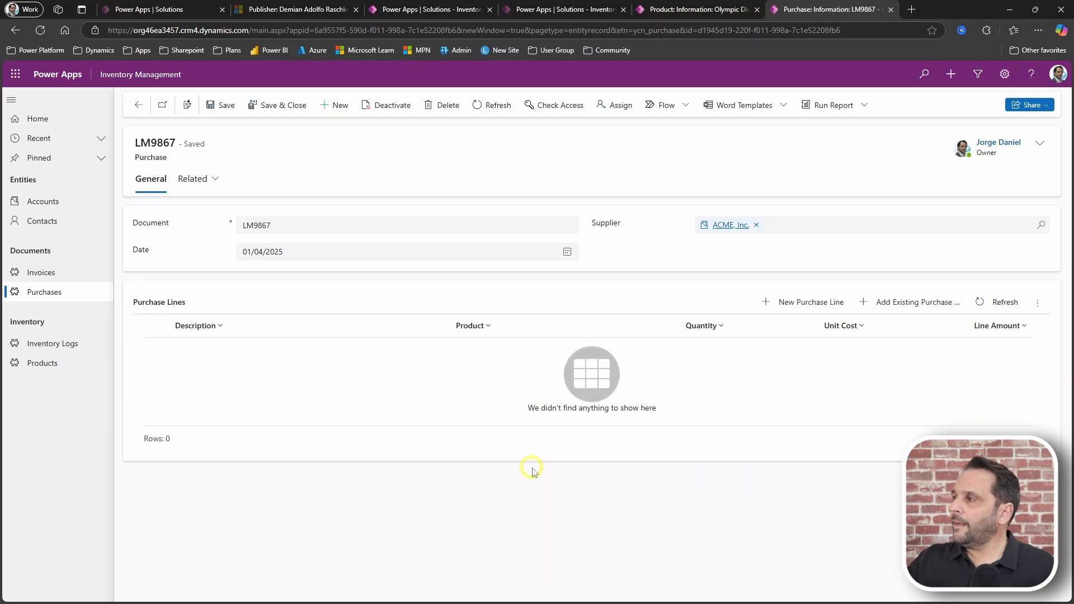
mouse_move(807, 307)
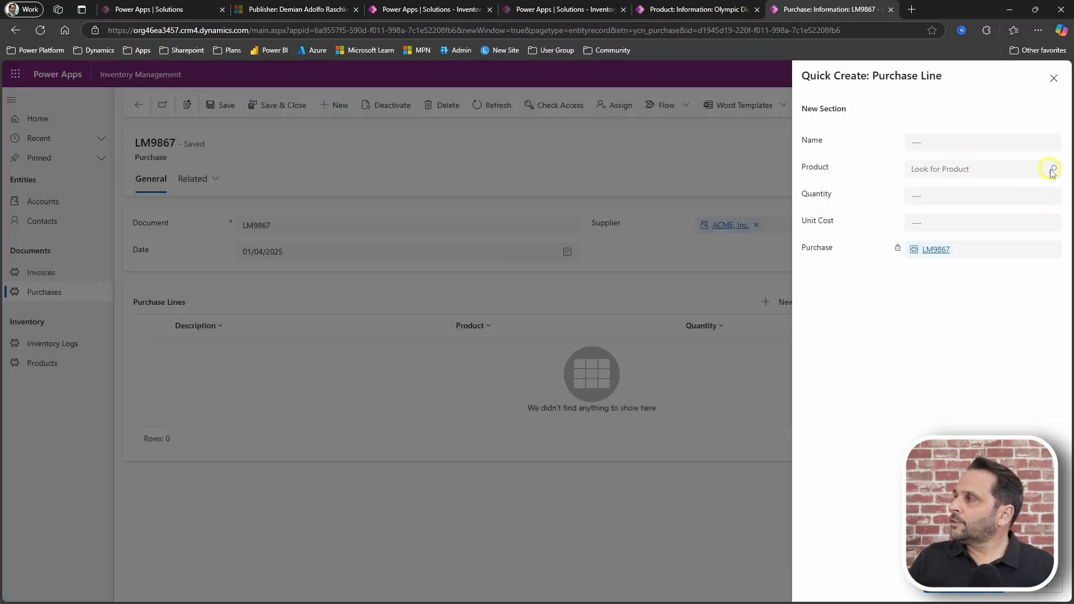
Add a purchase line of 100 Olympic Disc 10Kg at 12,50 € and go check the inventory log flow run
click(1051, 169)
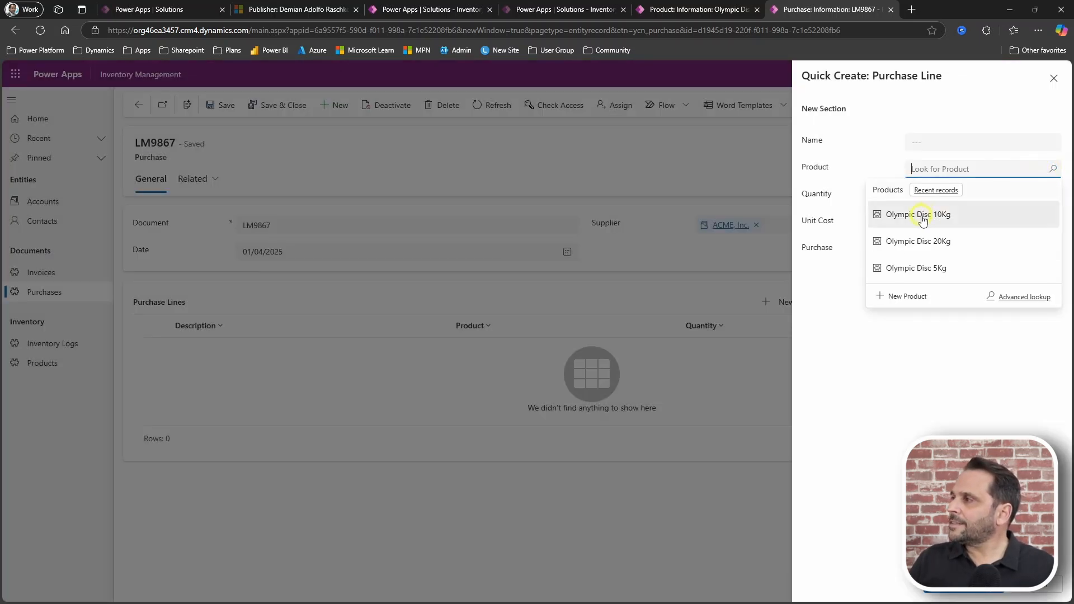
click(921, 214)
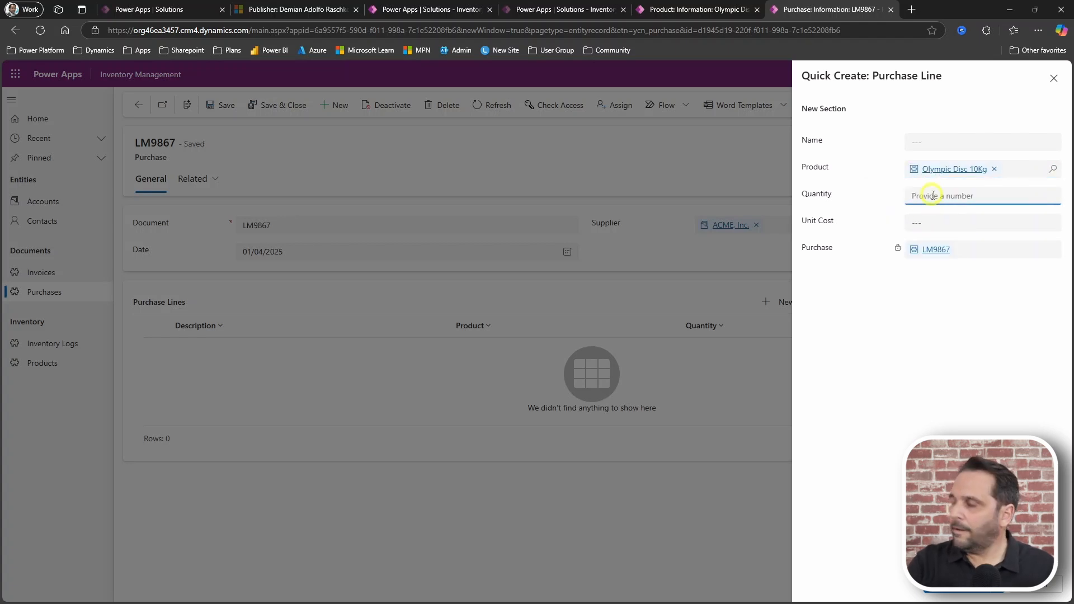
text(100)
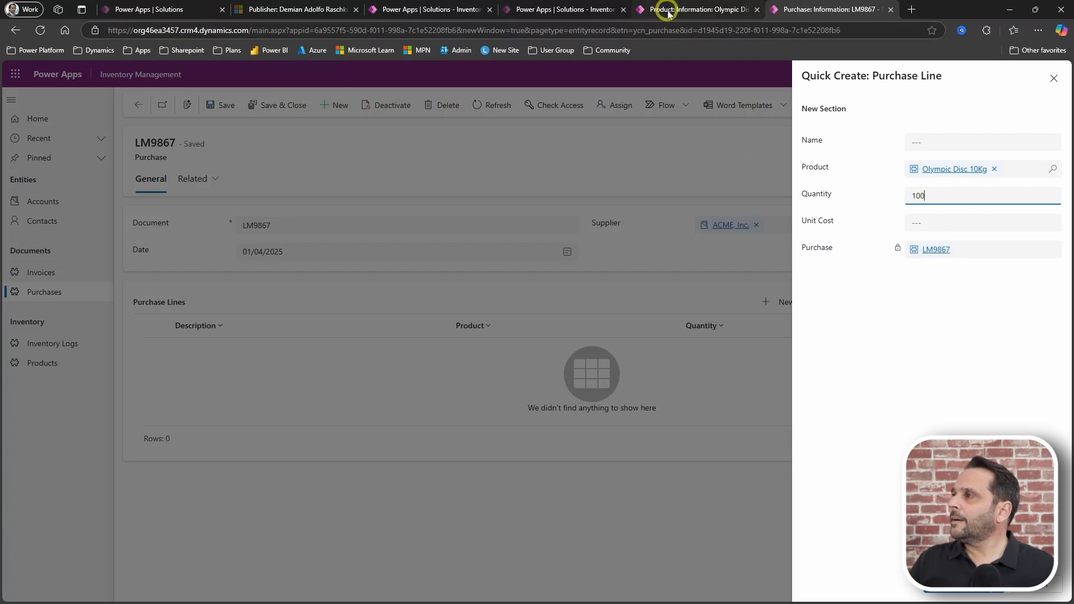
click(698, 9)
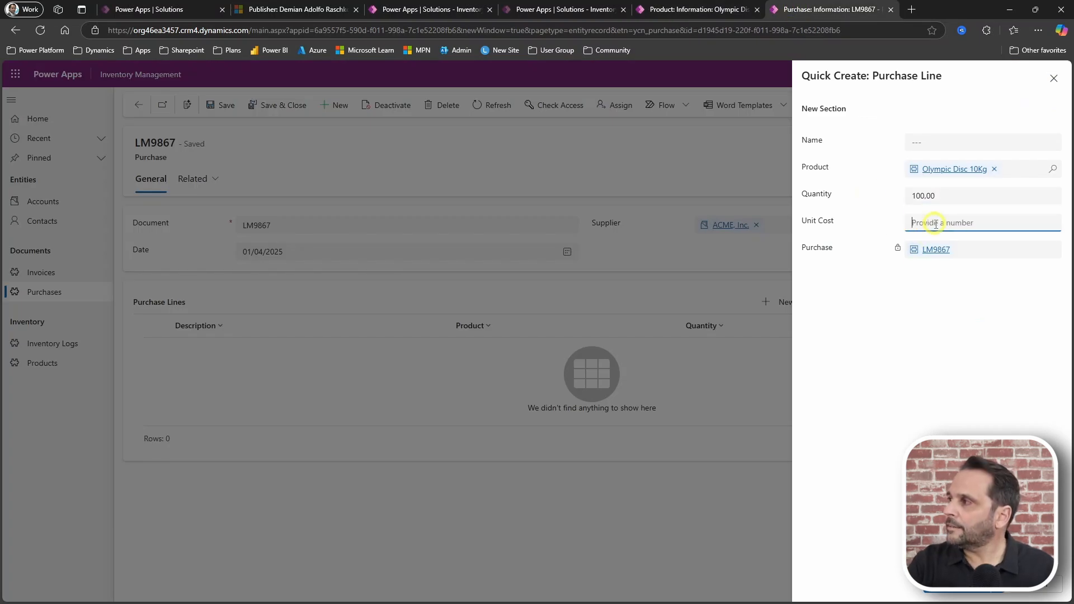
text(12)
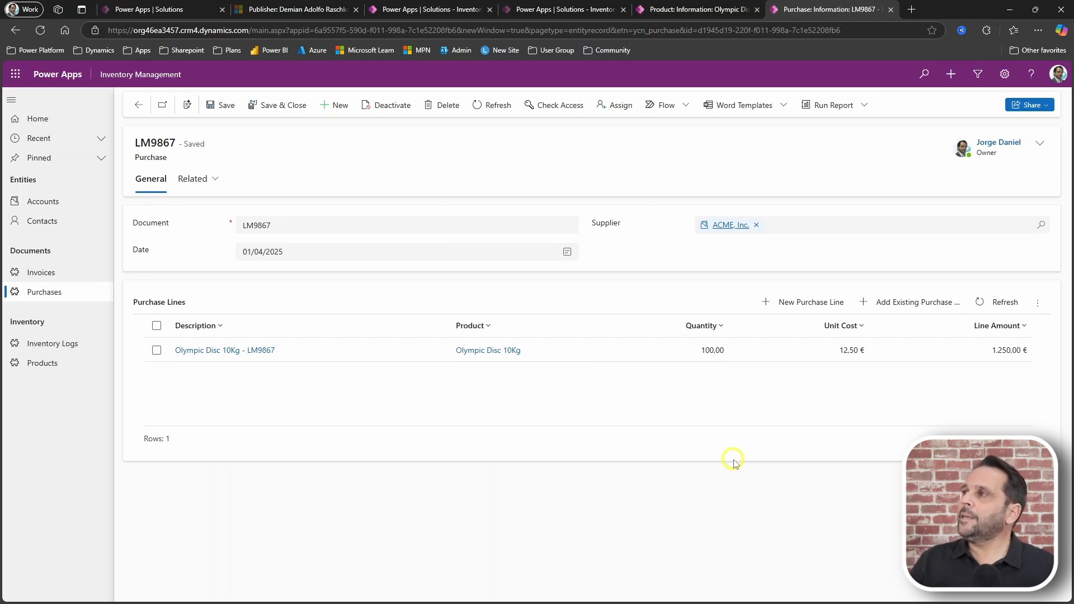
mouse_move(555, 9)
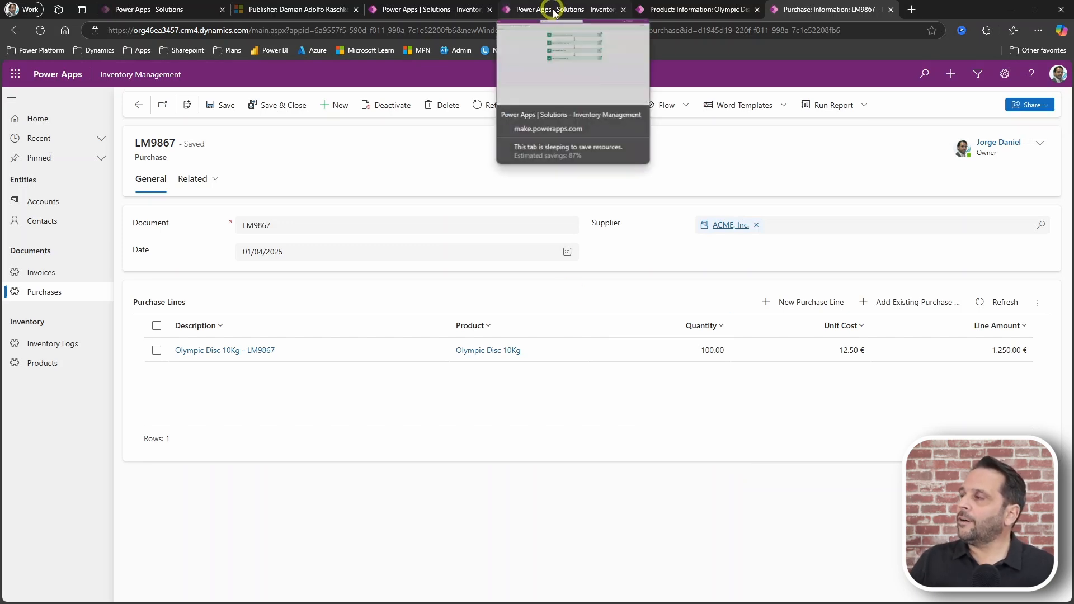
click(562, 9)
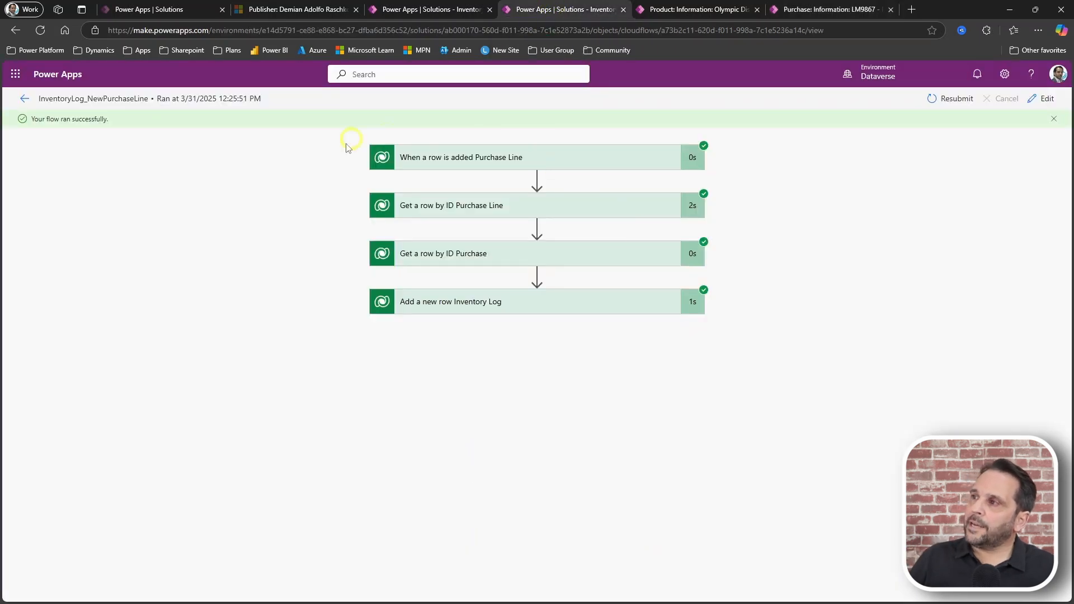
mouse_move(567, 169)
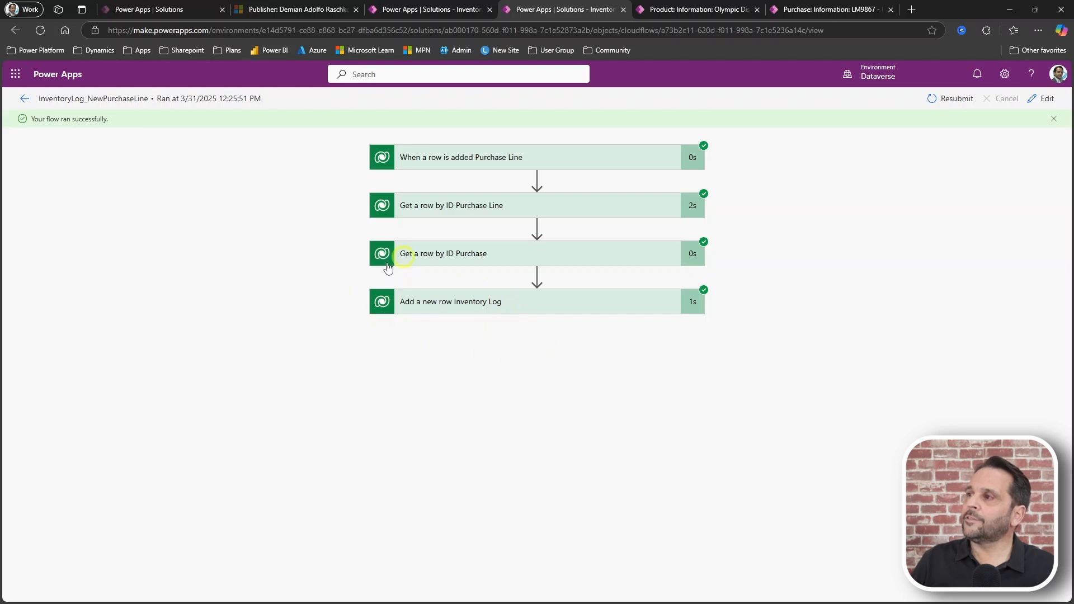
mouse_move(516, 336)
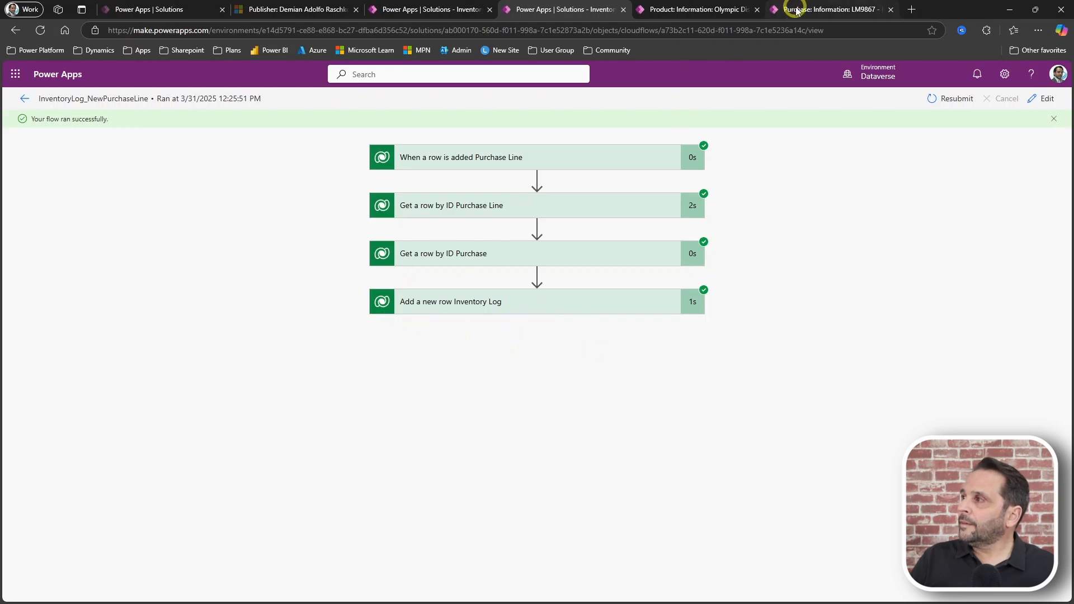
Return from the successful flow run to the LM9867 purchase record
click(831, 9)
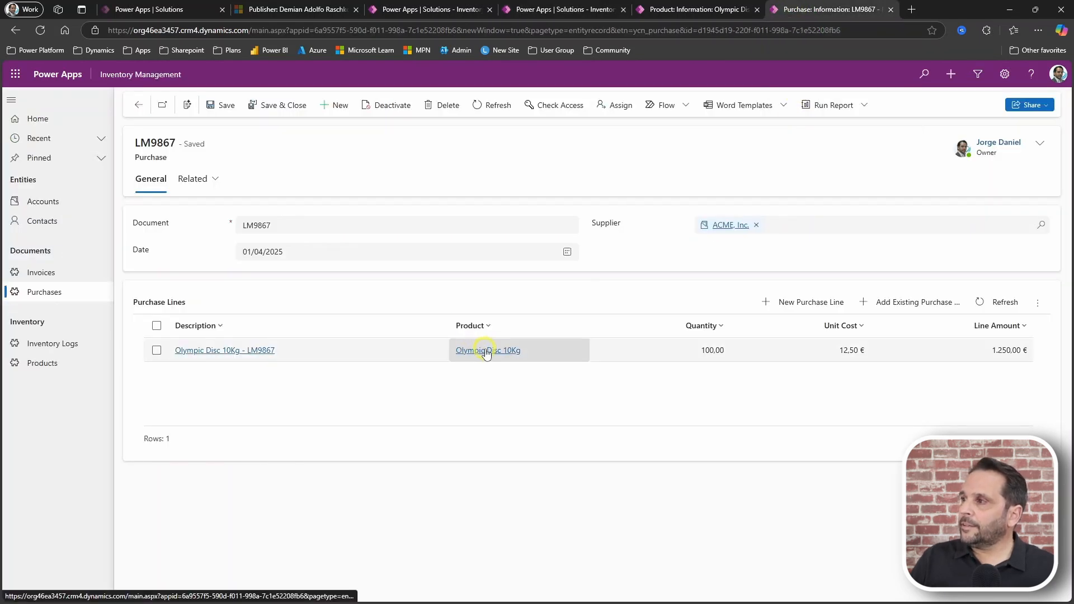
View Olympic Disc 10Kg with stock 660, inventory 7.360 € and average cost 11,15 € after LM9867
click(489, 350)
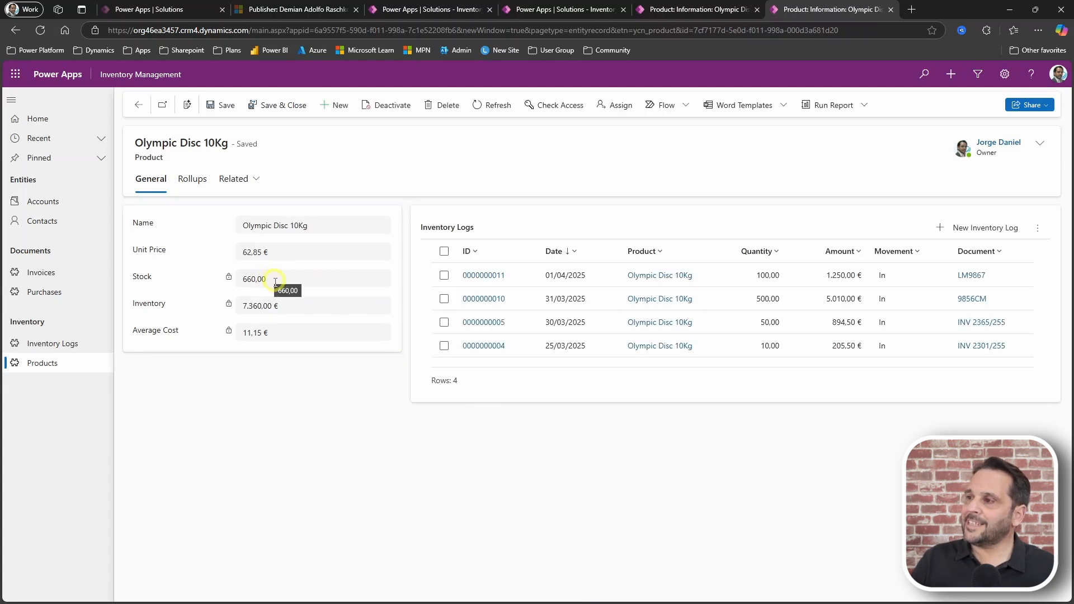
mouse_move(167, 303)
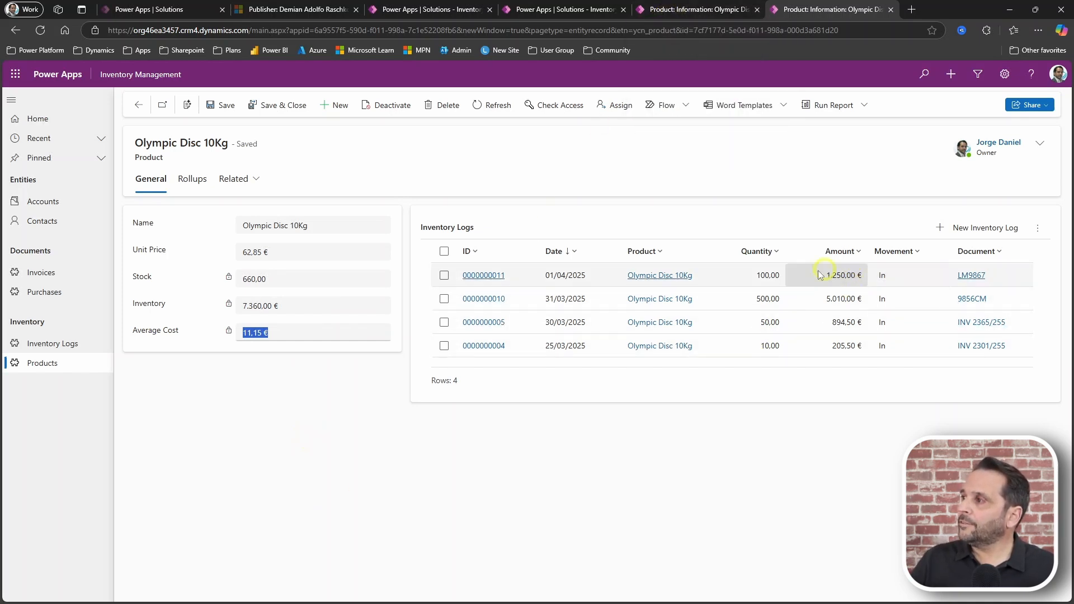
mouse_move(849, 418)
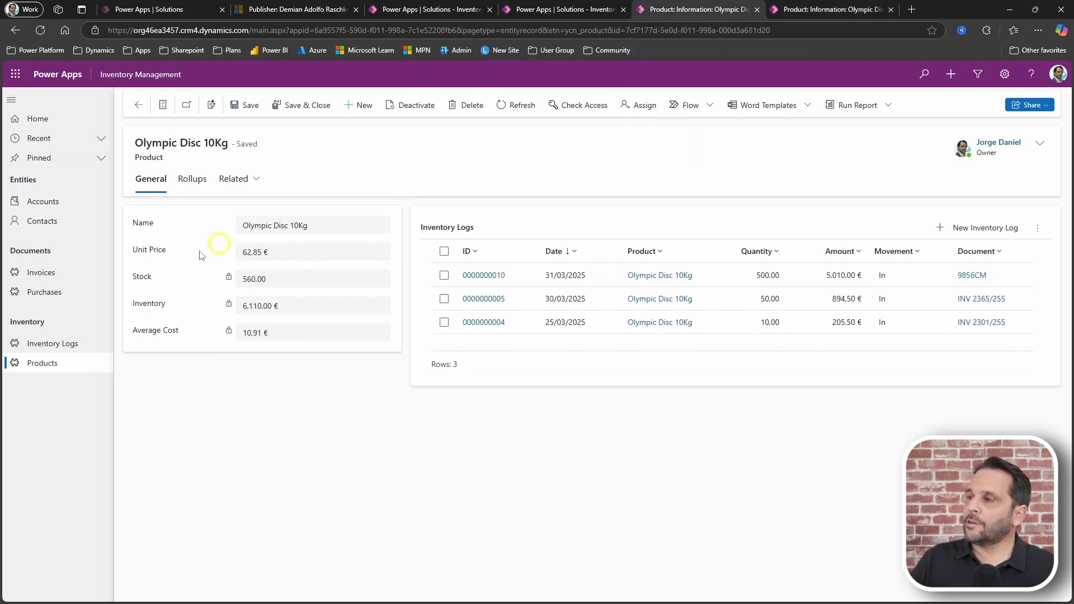
mouse_move(291, 455)
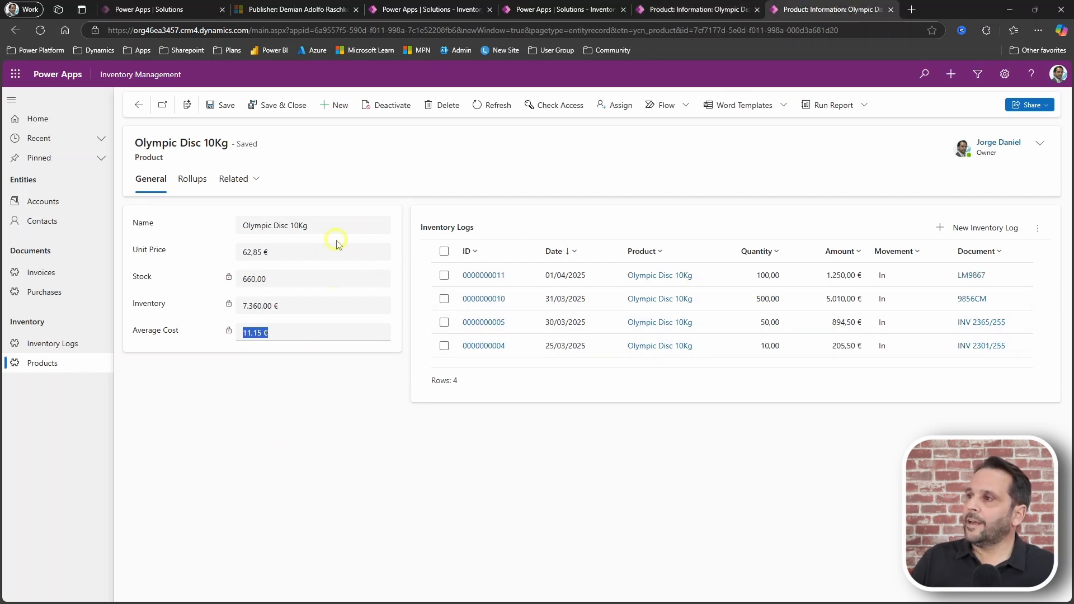
click(298, 409)
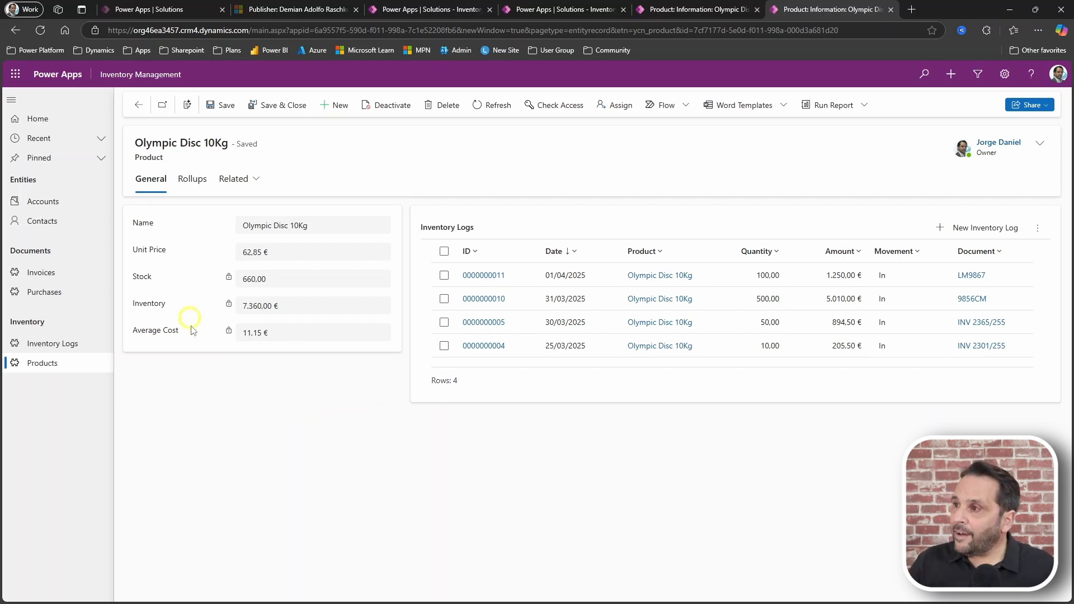
mouse_move(298, 396)
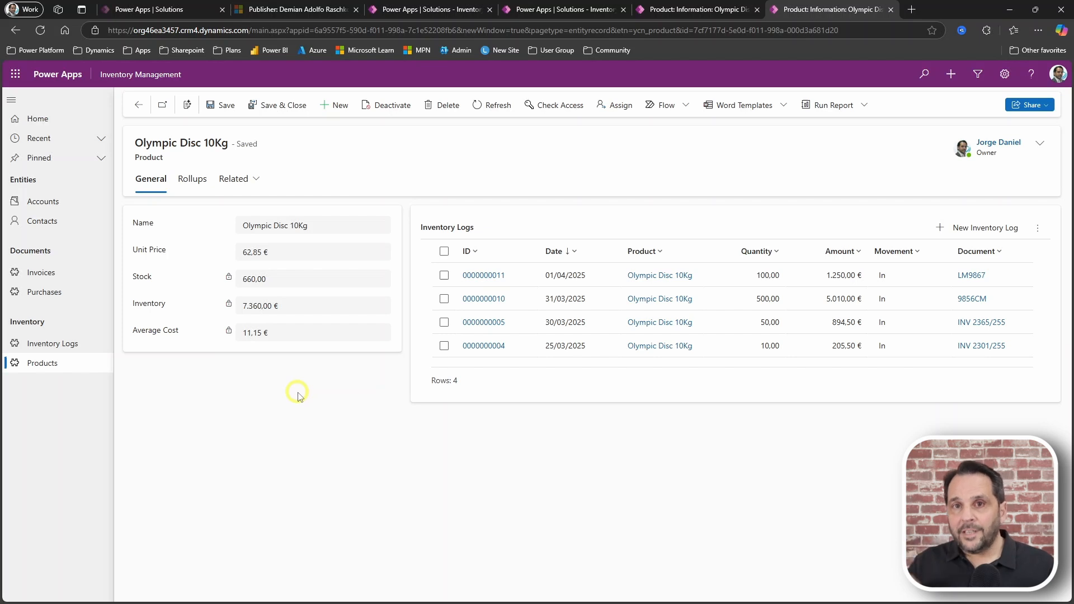
mouse_move(209, 197)
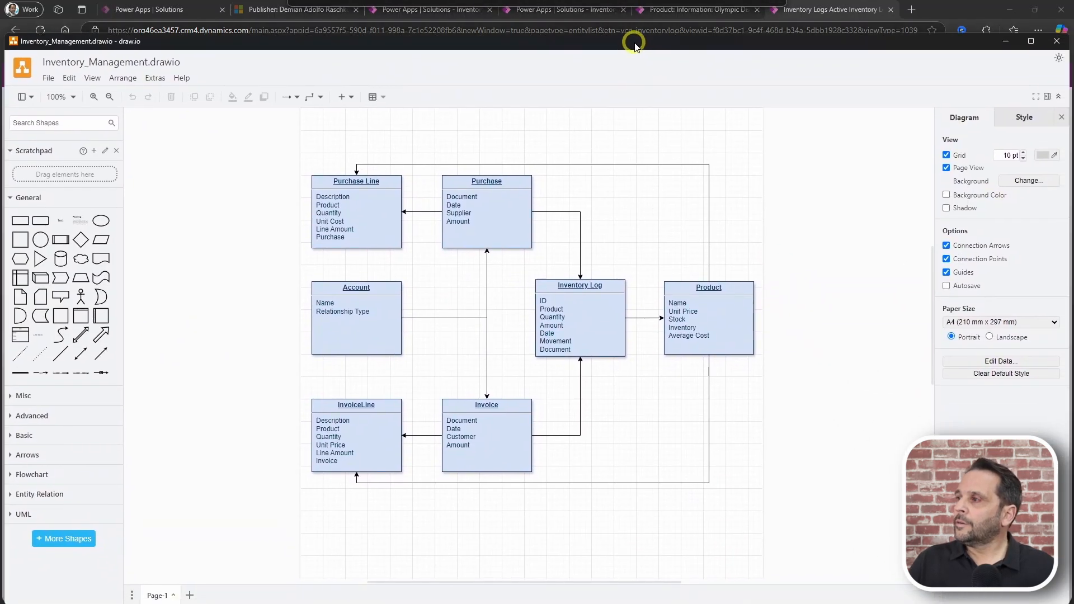
mouse_move(571, 510)
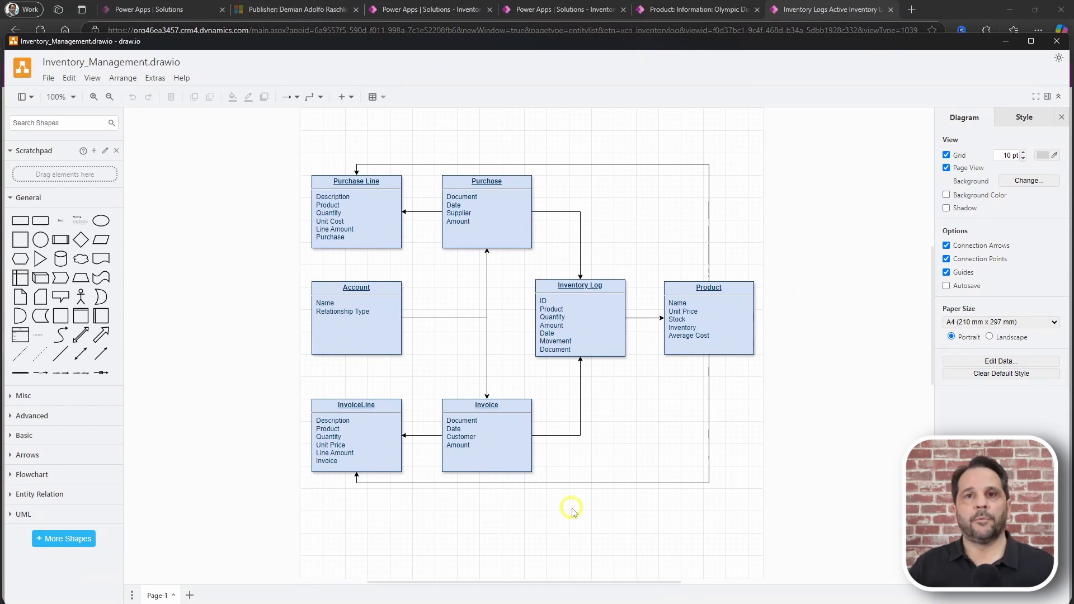
Leave the Inventory_Management.drawio diagram back to the Active Inventory Logs list
click(832, 9)
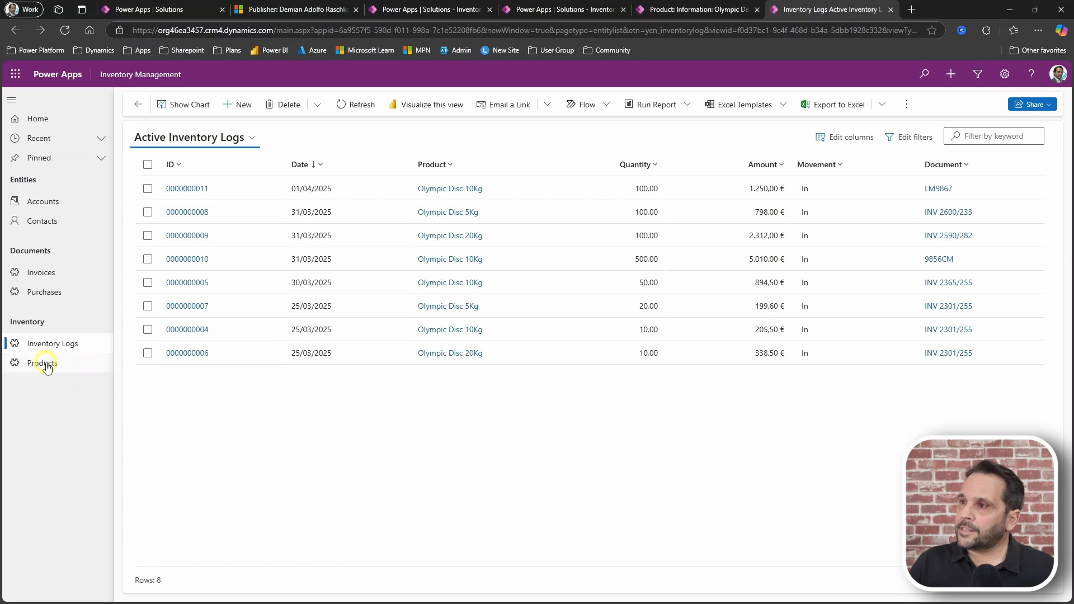
Show Olympic Disc 10Kg rollups: Inventory In 7.360 €, Stock In 660, with the recalculate option
click(41, 363)
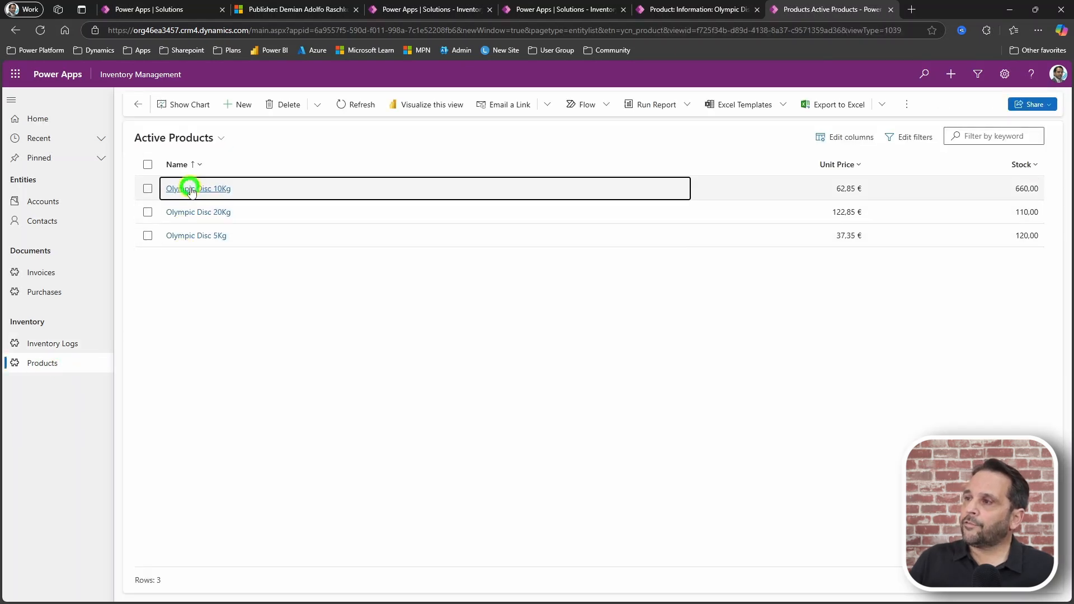
click(199, 188)
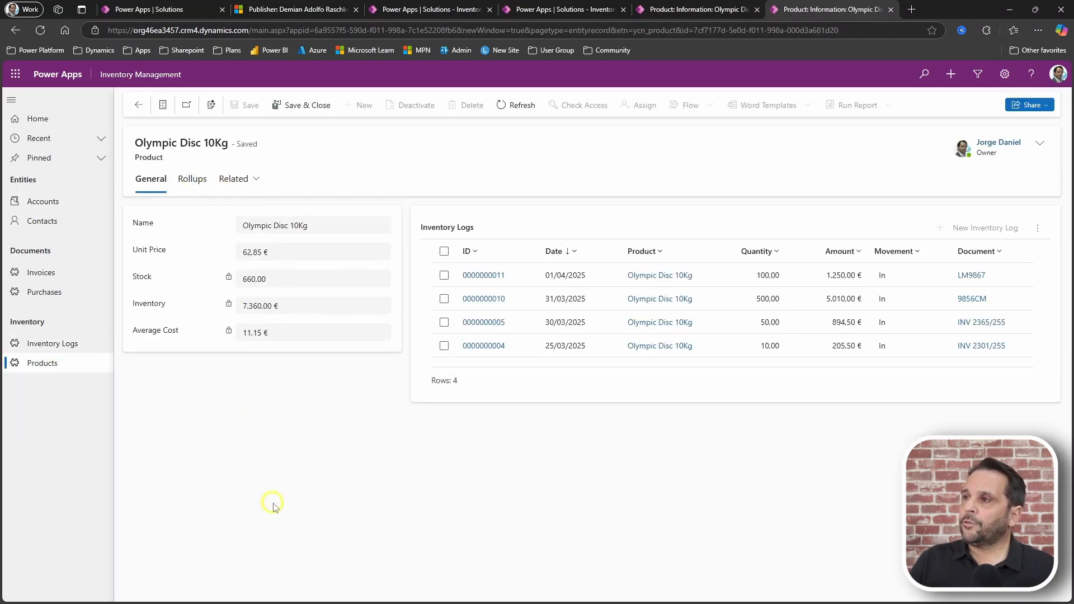
click(191, 179)
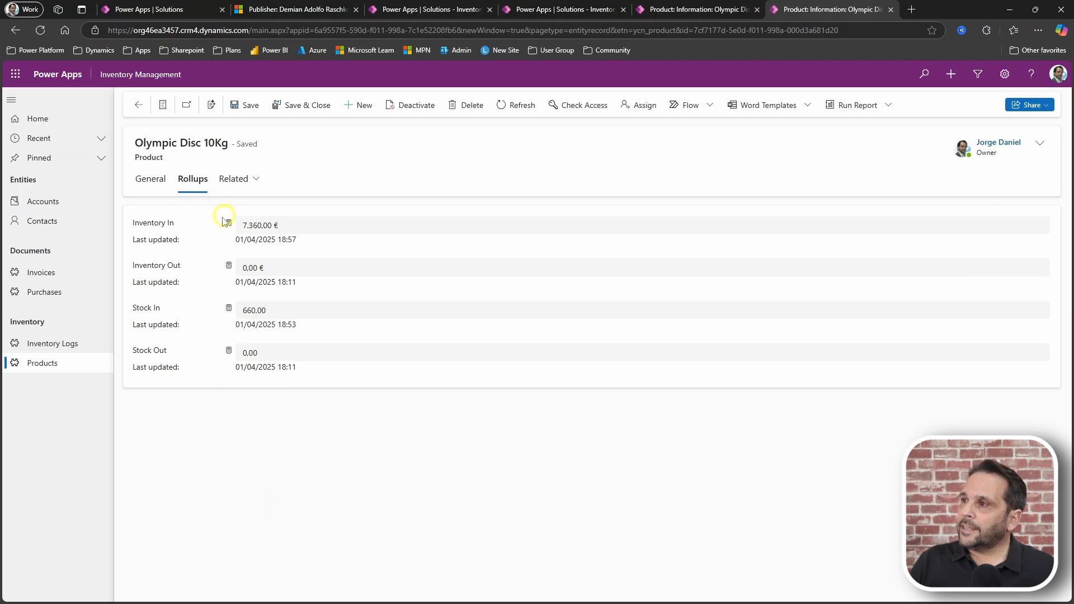
click(228, 222)
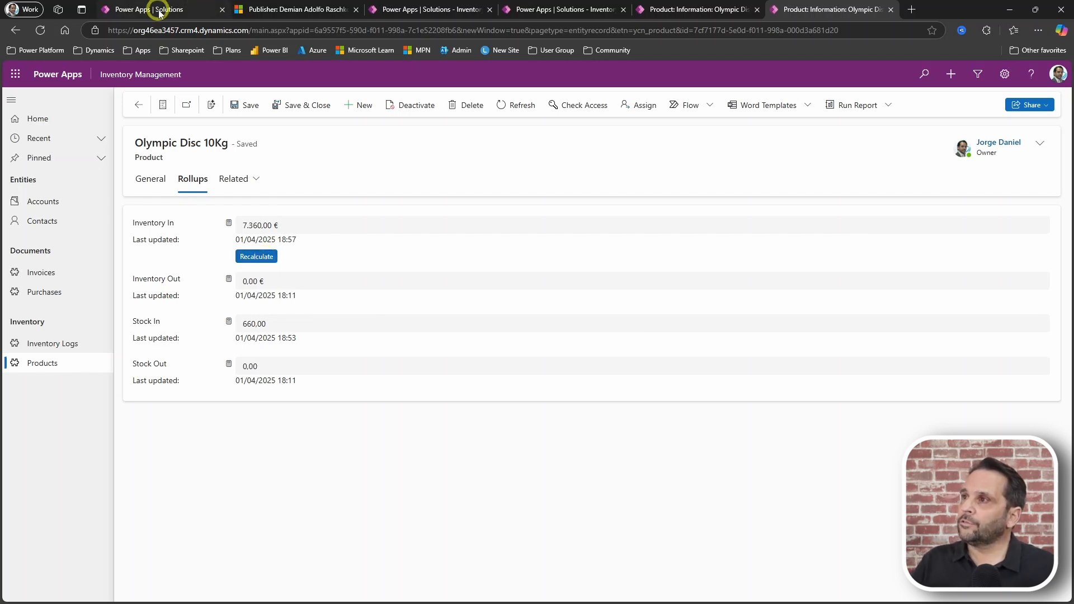
click(161, 9)
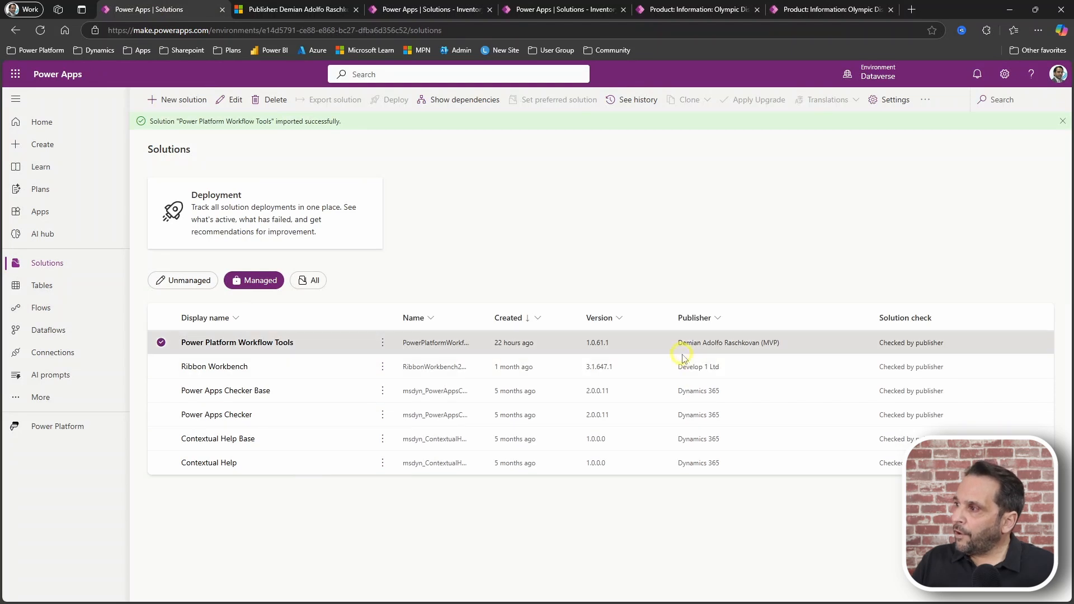
mouse_move(787, 351)
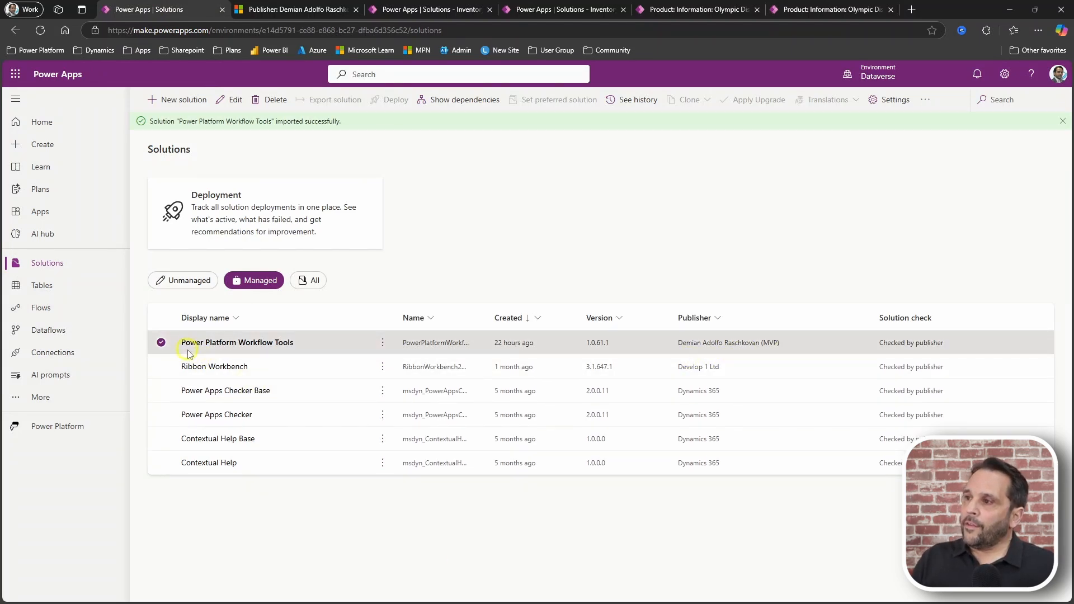
mouse_move(251, 351)
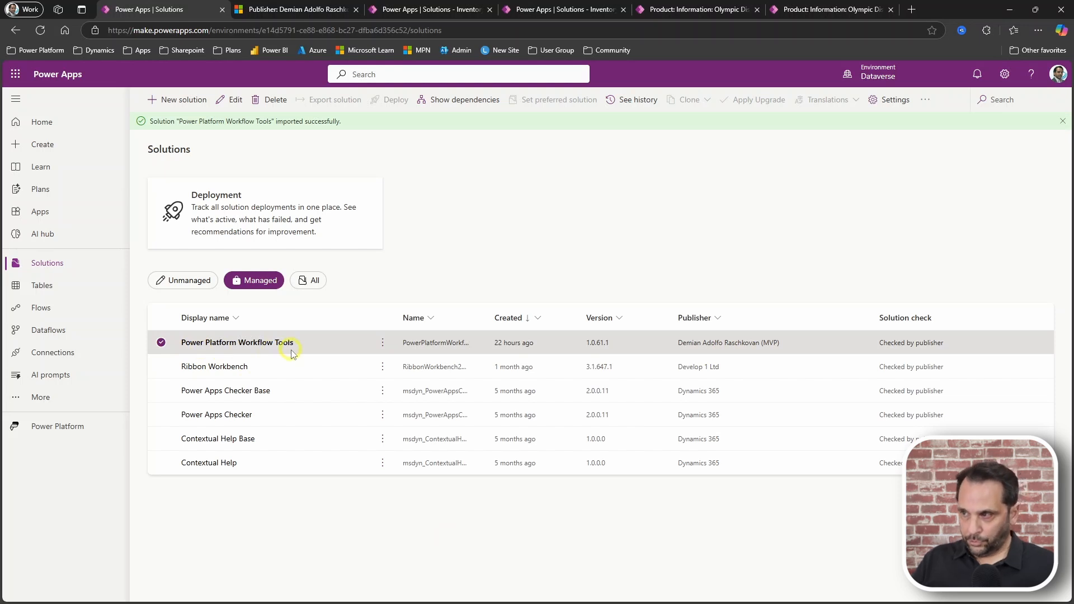
click(295, 9)
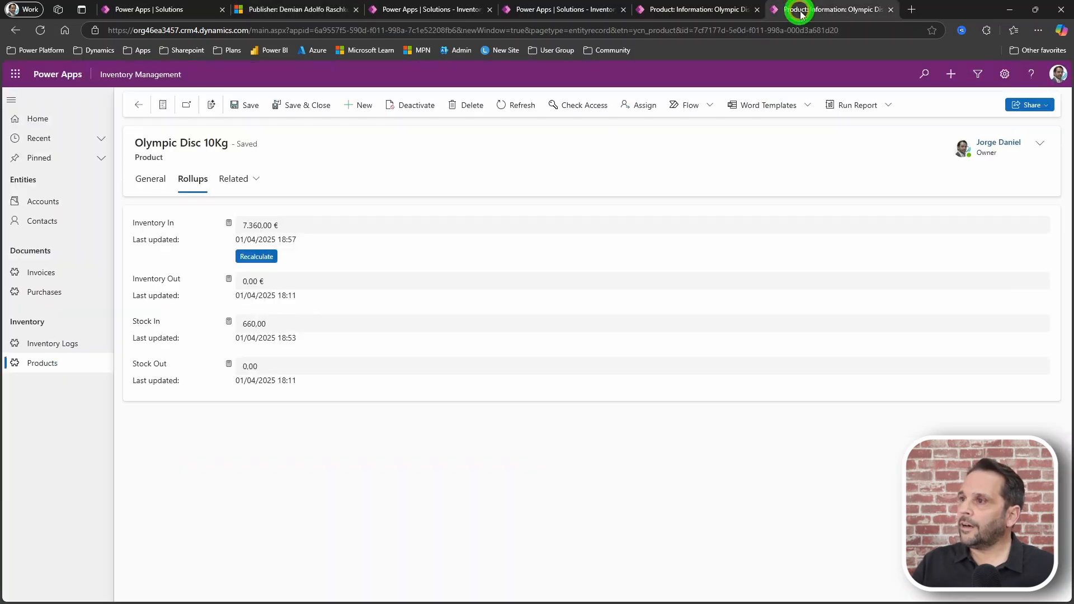
Show the Active Inventory Logs list with LM9867 as the newest incoming entry
click(52, 343)
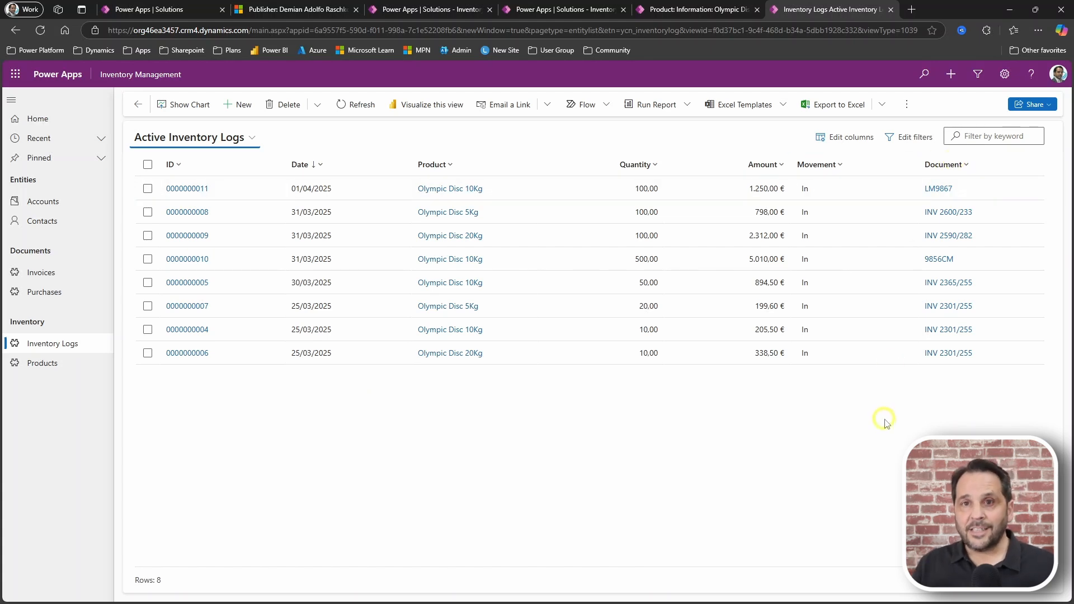
mouse_move(184, 367)
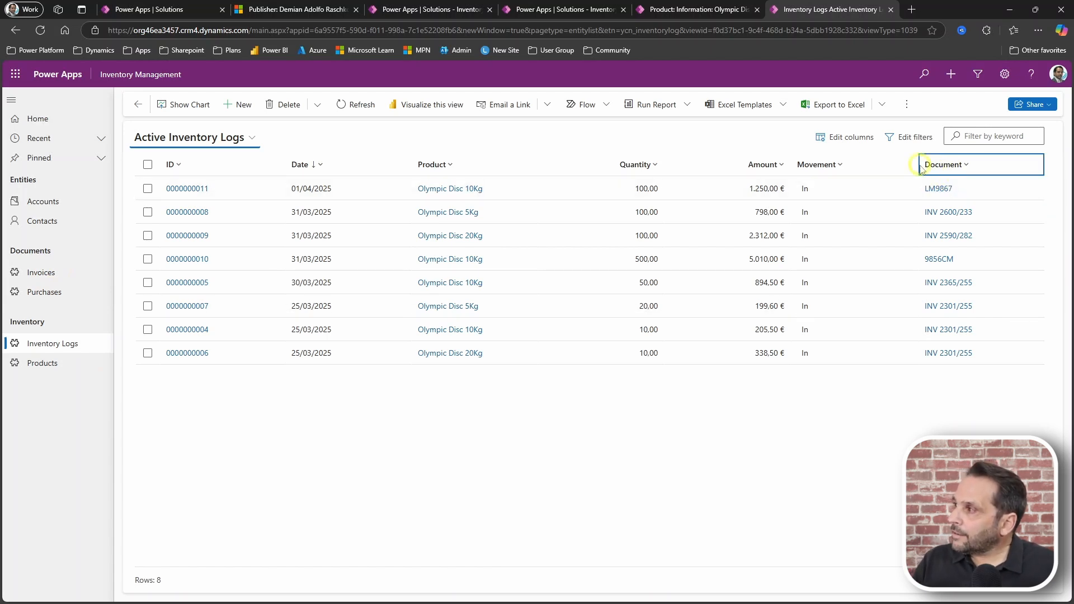
mouse_move(788, 455)
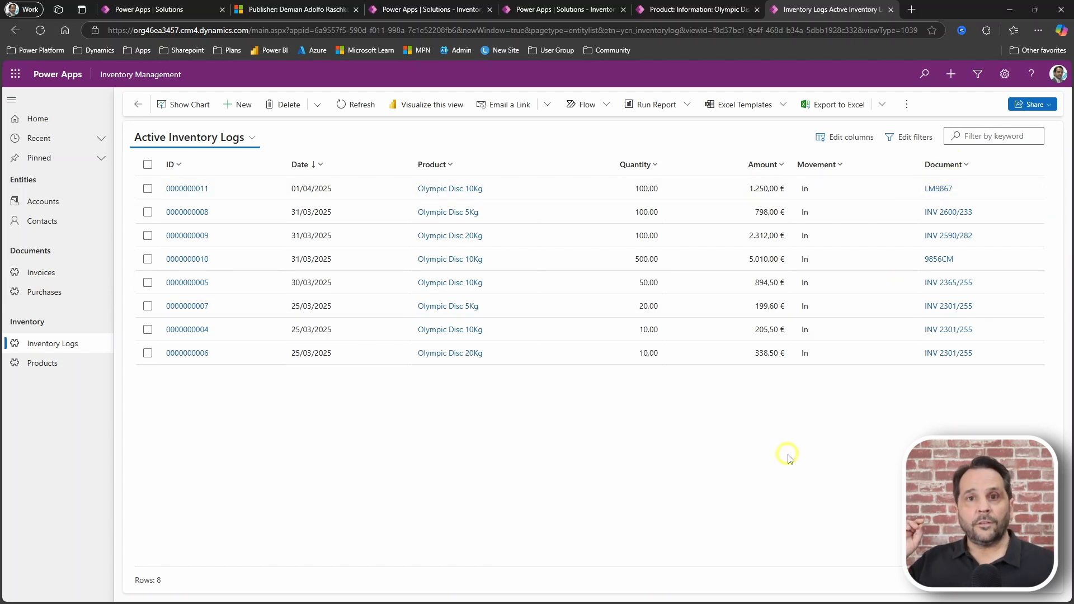